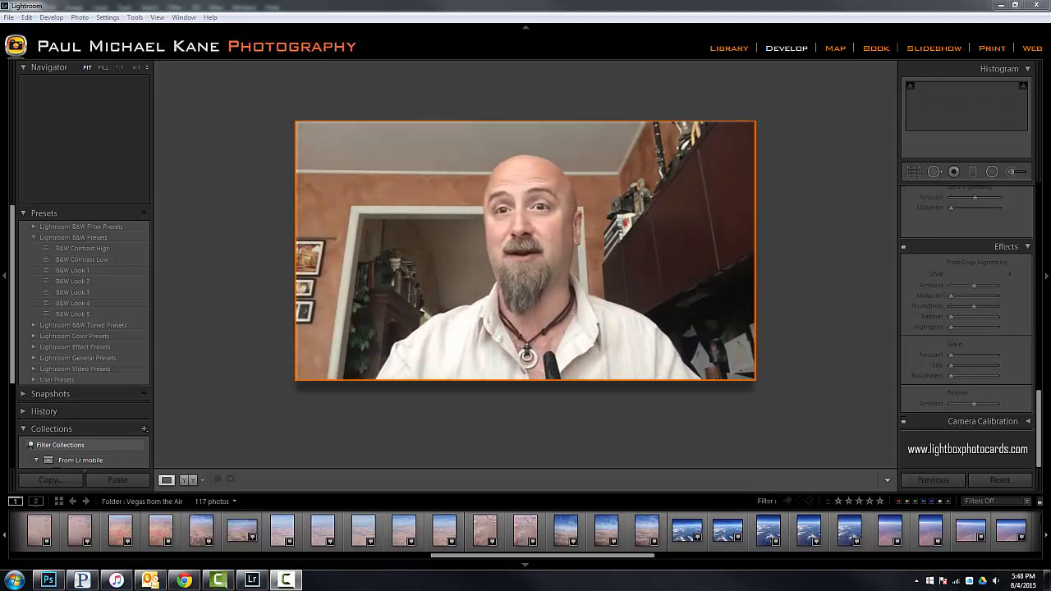
Switch to the Library module to browse the Vegas from the Air photos.
left_click(729, 48)
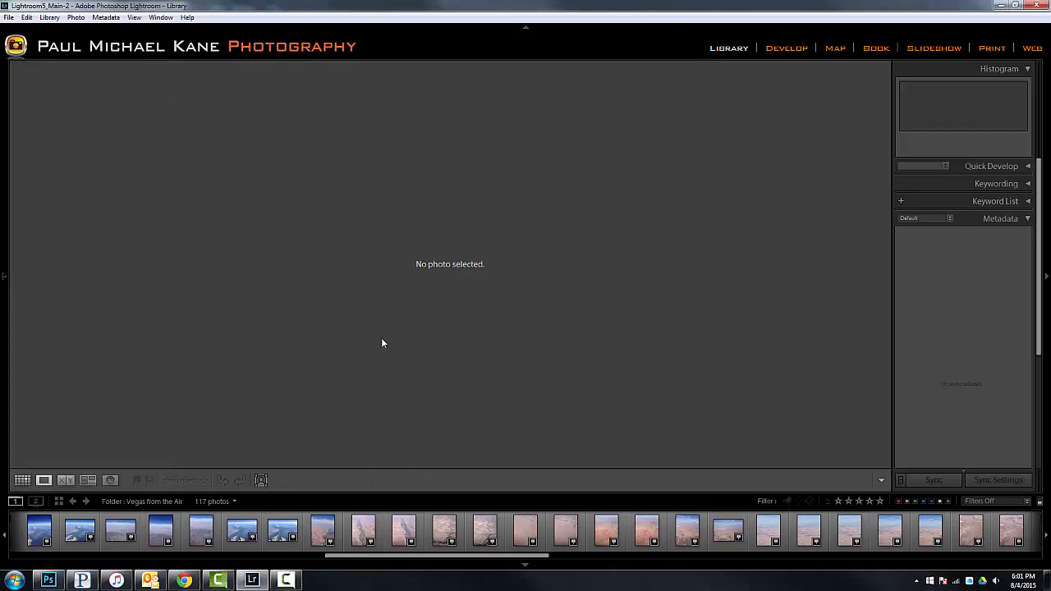
mouse_move(483, 368)
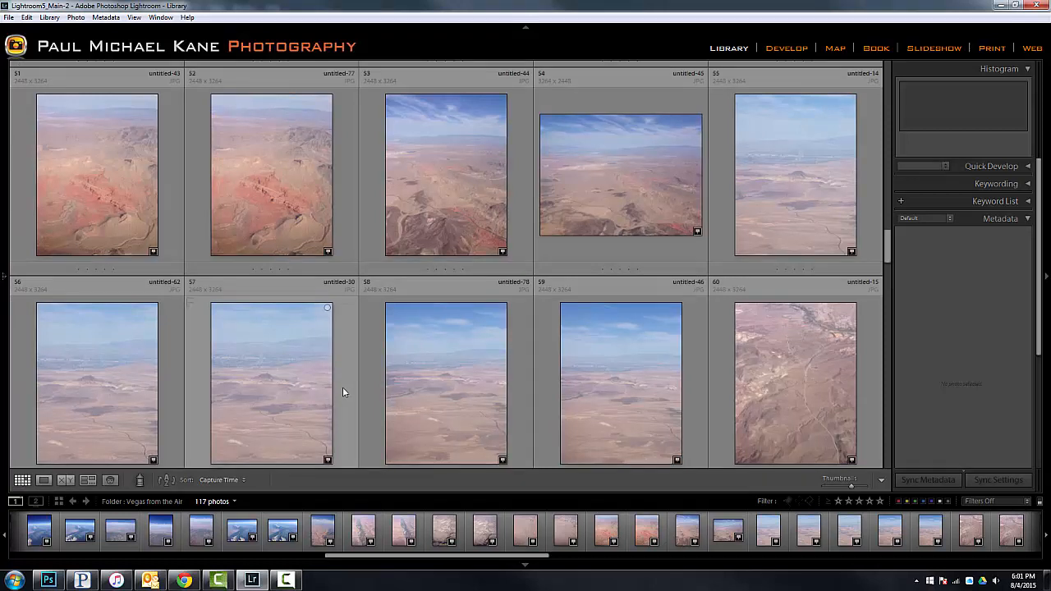
mouse_move(447, 381)
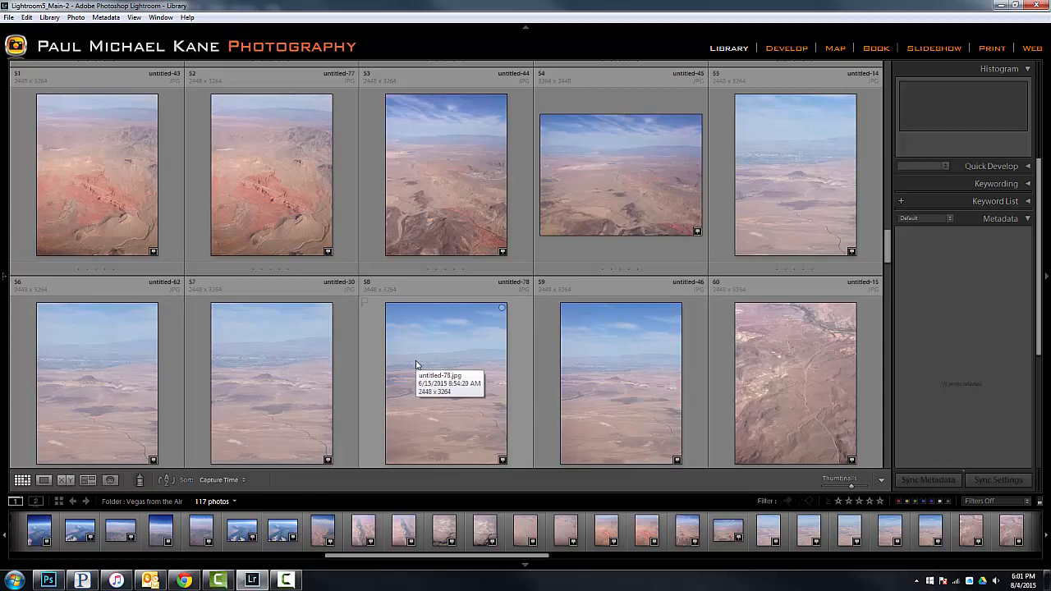
mouse_move(450, 337)
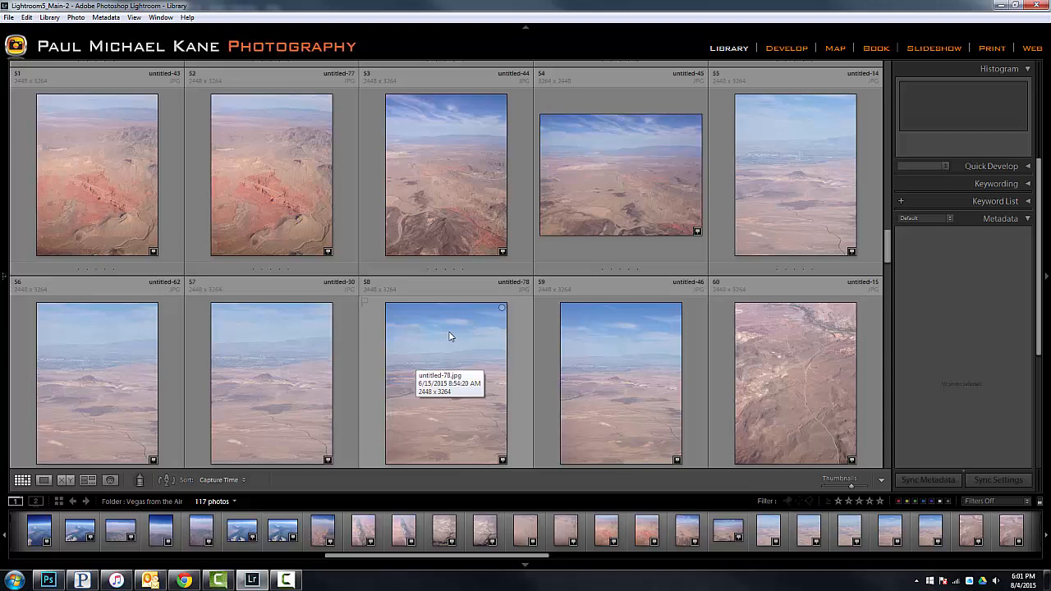
Select the brown rocky desert thumbnail and bring it into the Develop module.
left_click(794, 364)
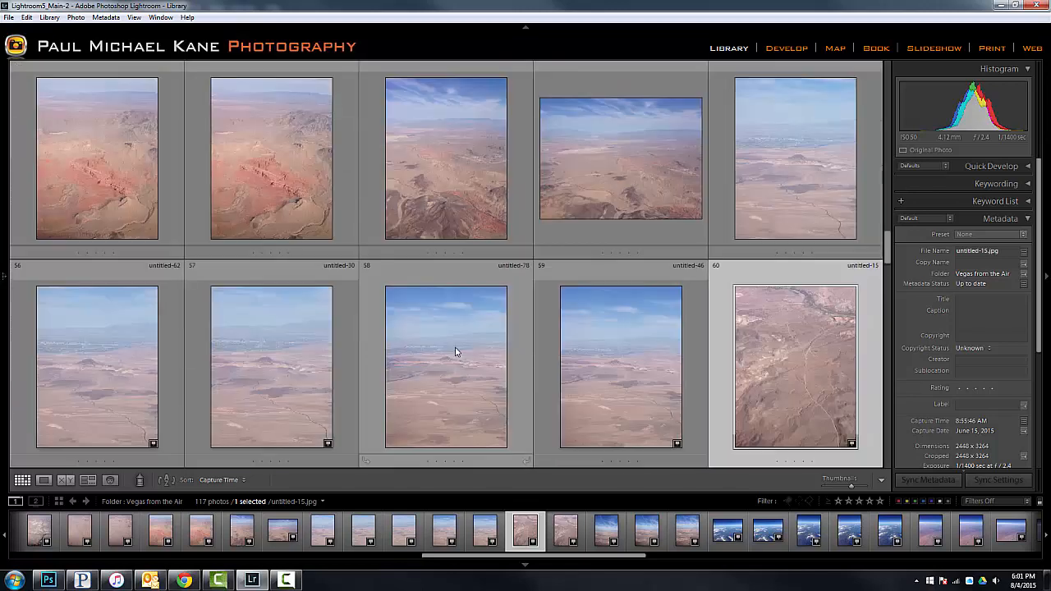
mouse_move(457, 351)
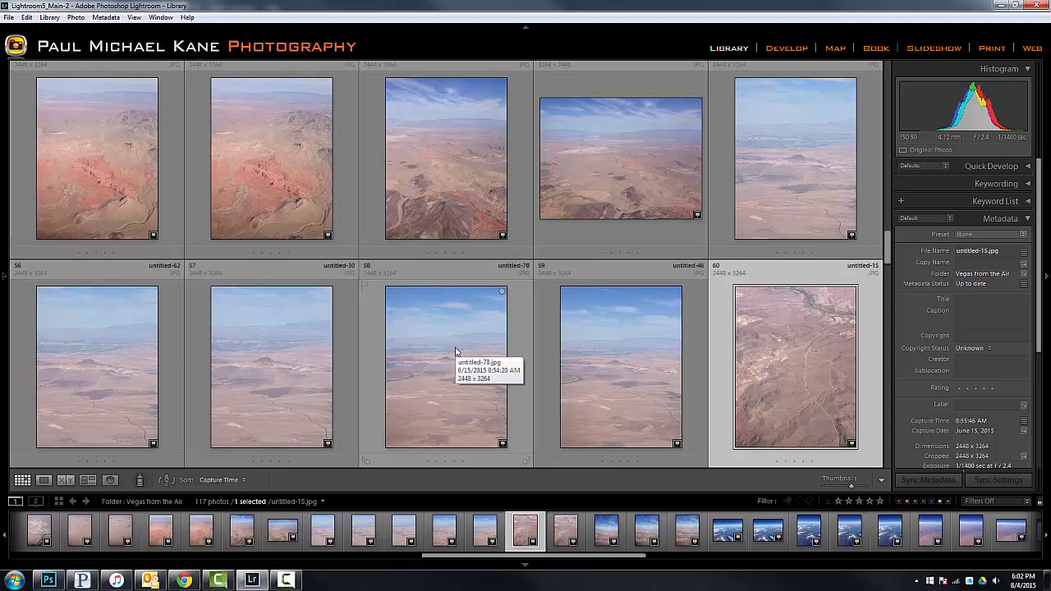
mouse_move(578, 386)
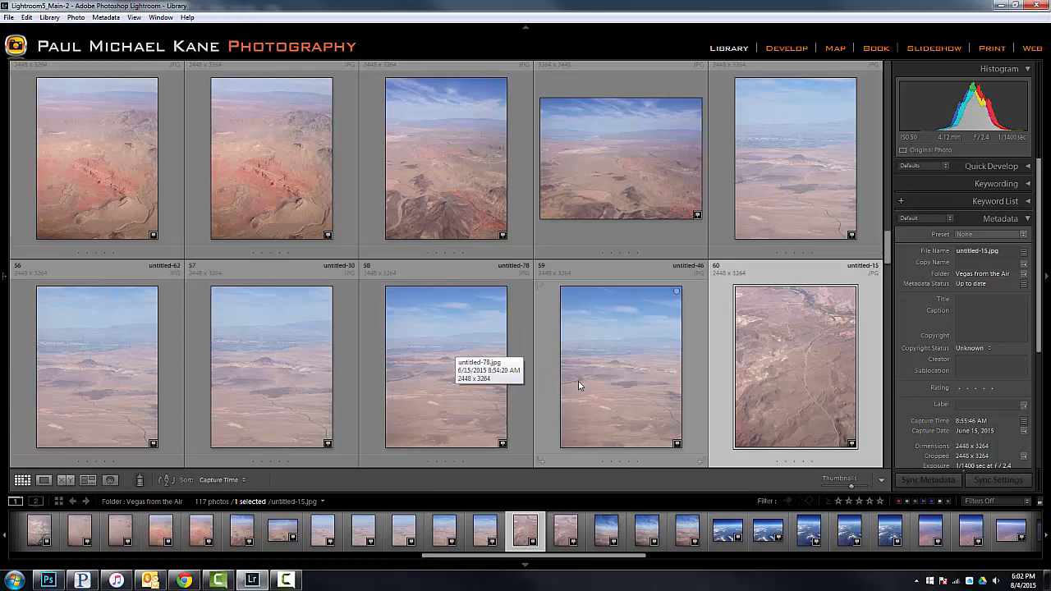
left_click(785, 47)
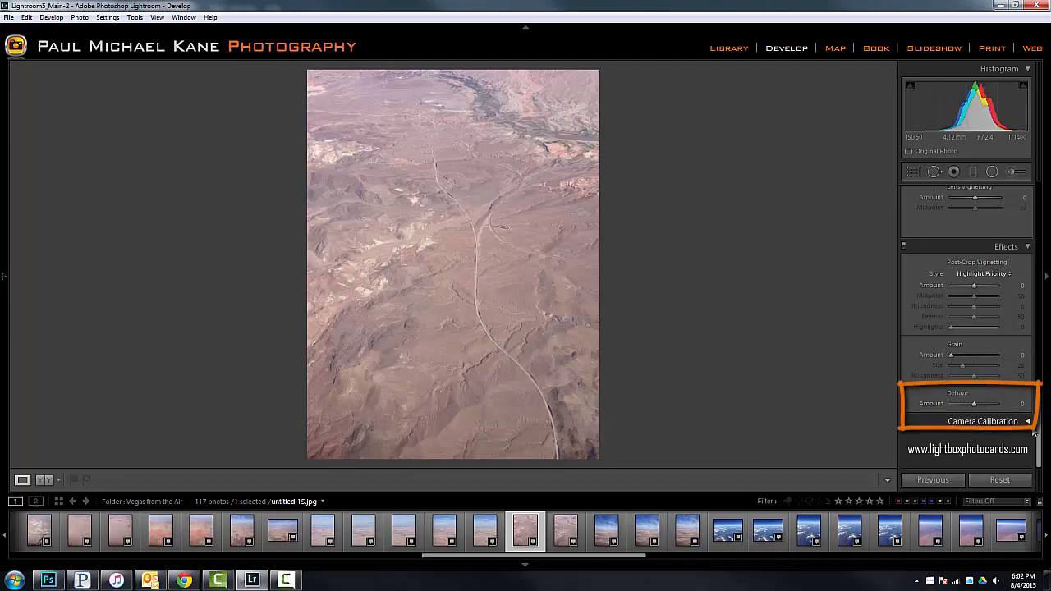
Test the Dehaze slider in Effects by adding haze, then return it to neutral.
scroll("down", 3)
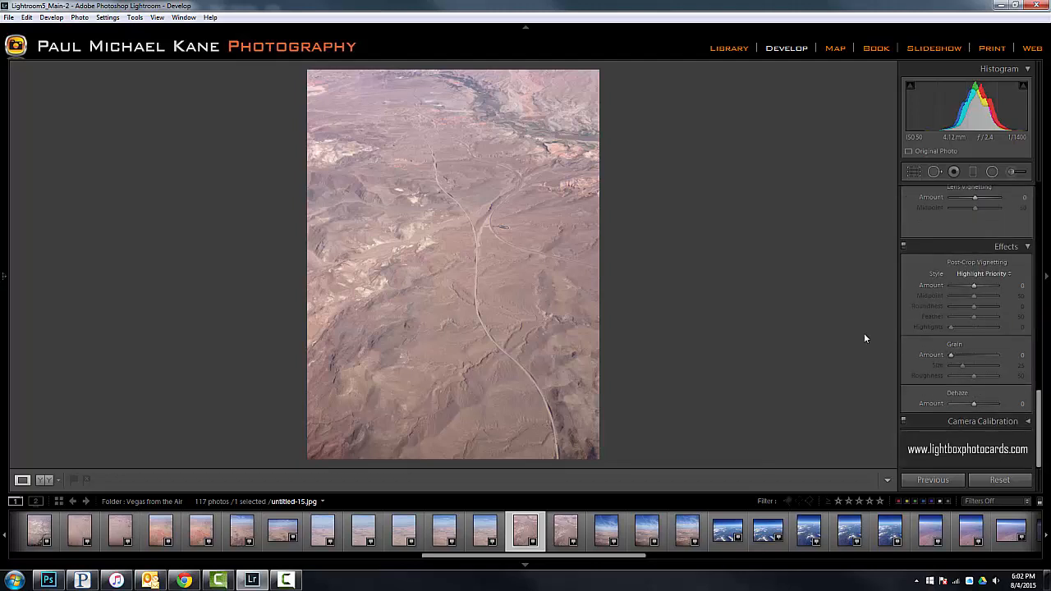
mouse_move(642, 305)
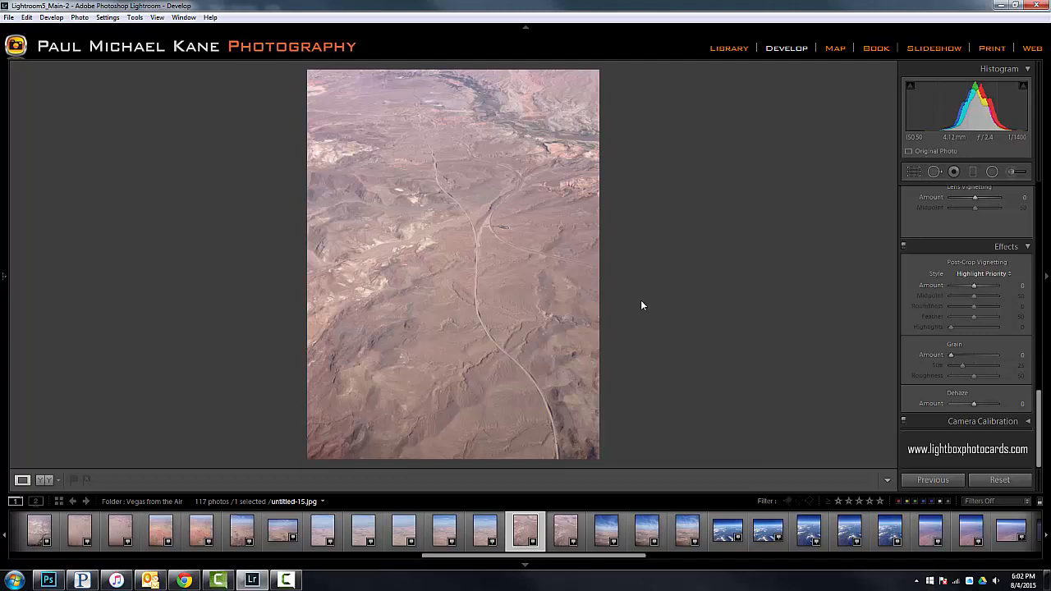
mouse_move(846, 437)
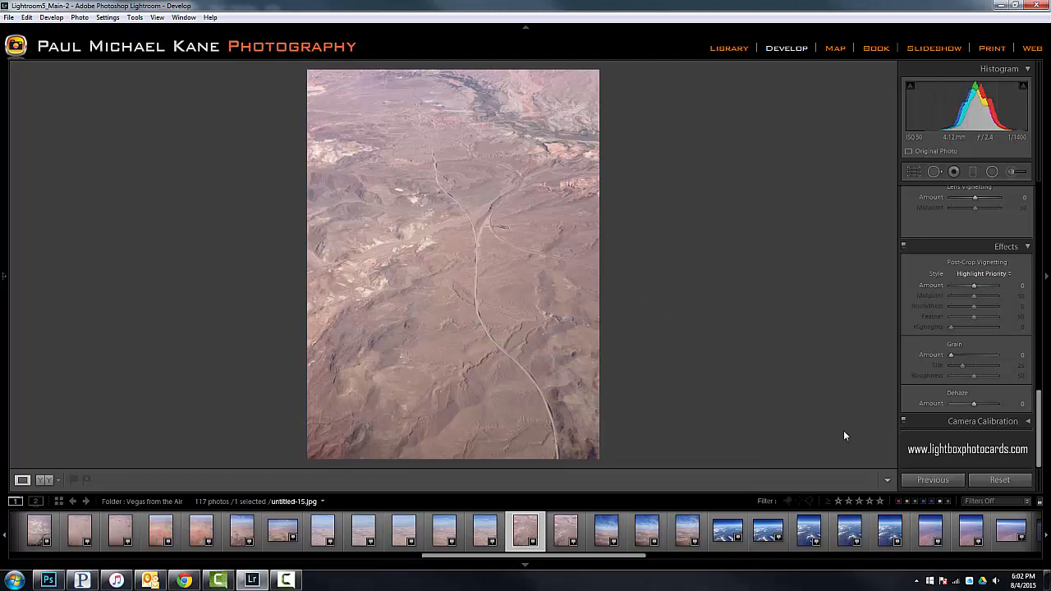
mouse_move(972, 408)
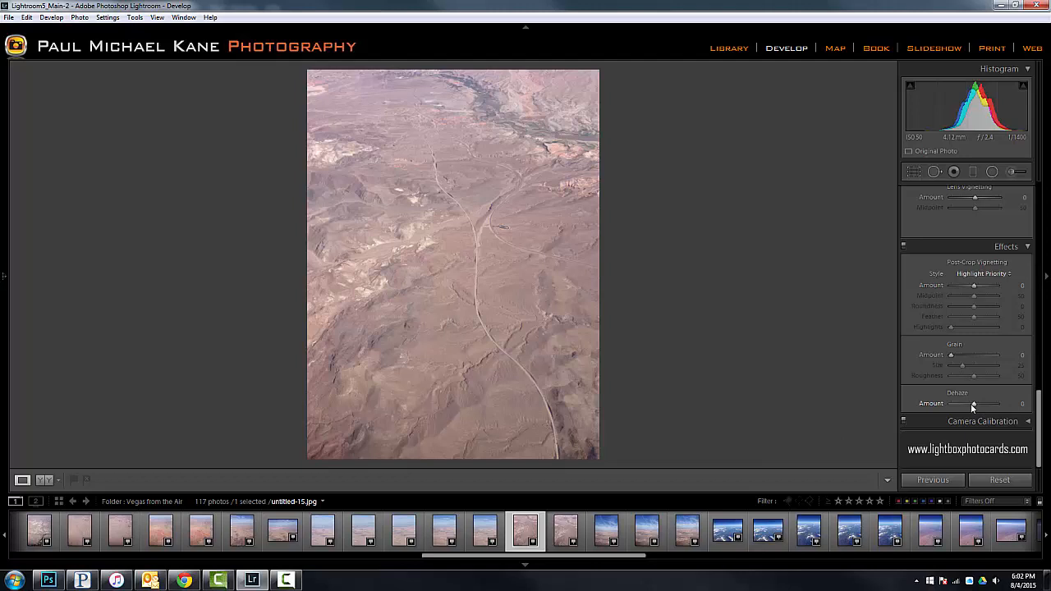
left_click_drag(977, 404, 972, 404)
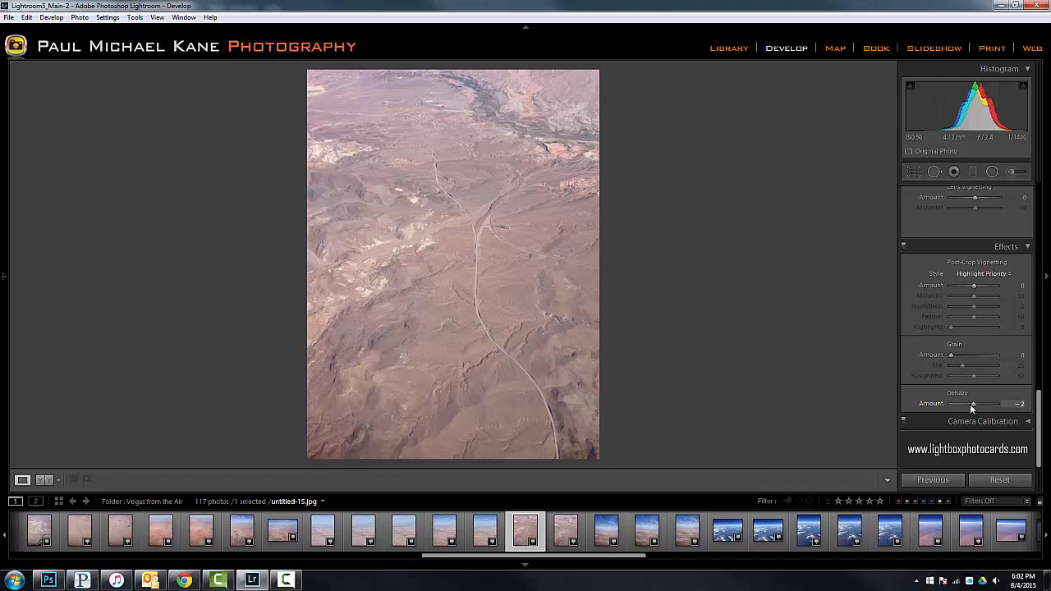
left_click_drag(972, 404, 937, 404)
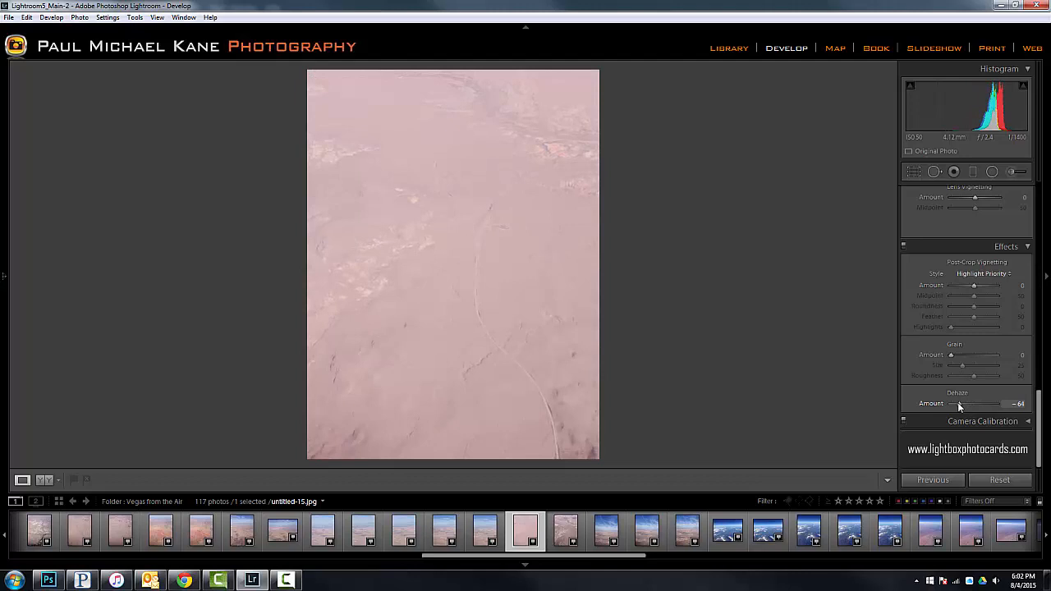
left_click_drag(953, 404, 976, 404)
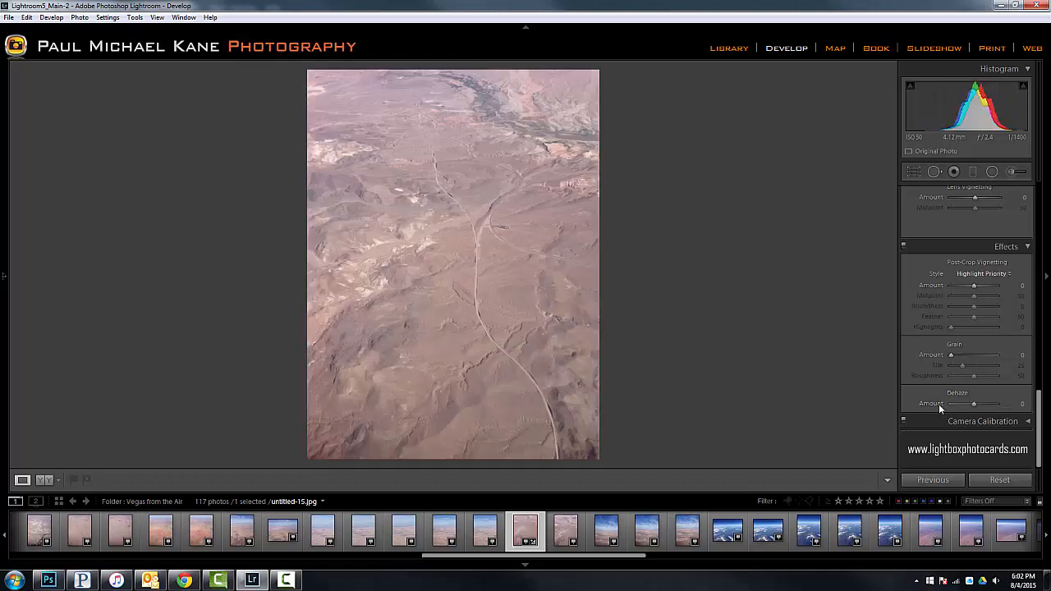
left_click_drag(972, 404, 953, 404)
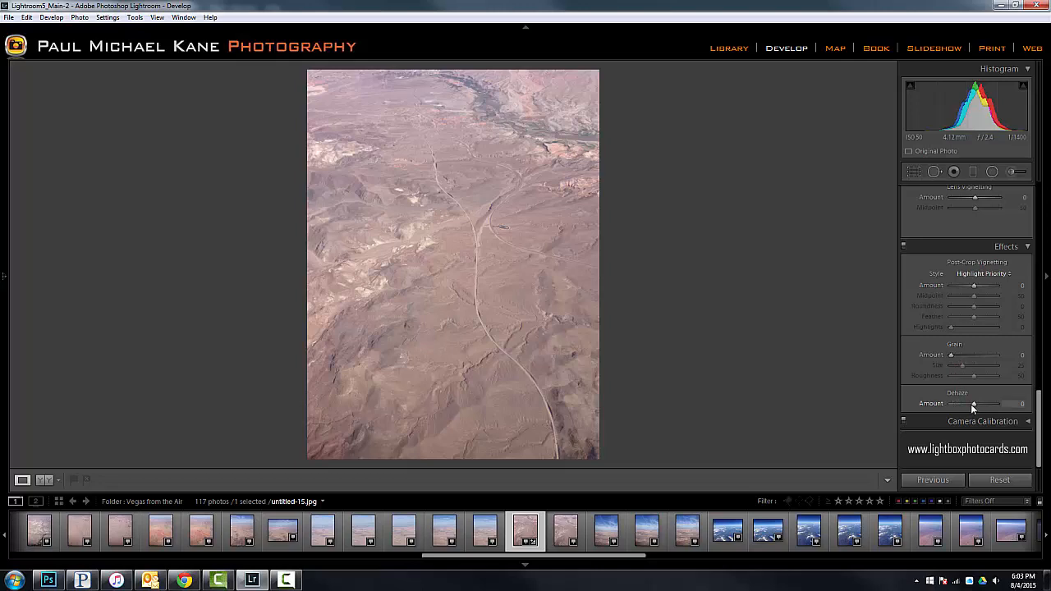
Raise Dehaze to about +36 or more so the terrain and river look crisp.
left_click_drag(974, 404, 1012, 404)
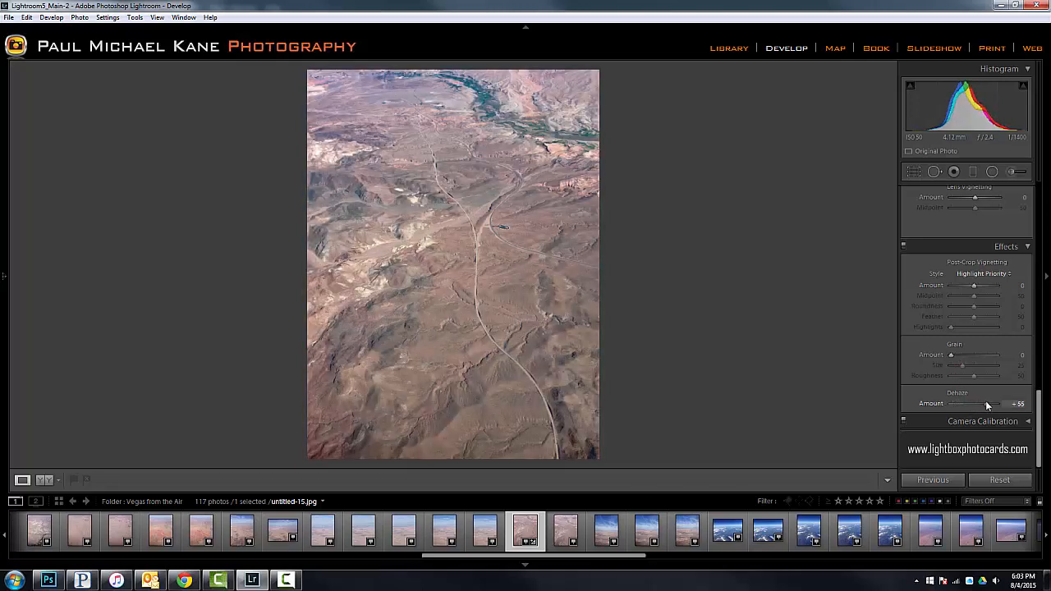
left_click_drag(978, 404, 999, 404)
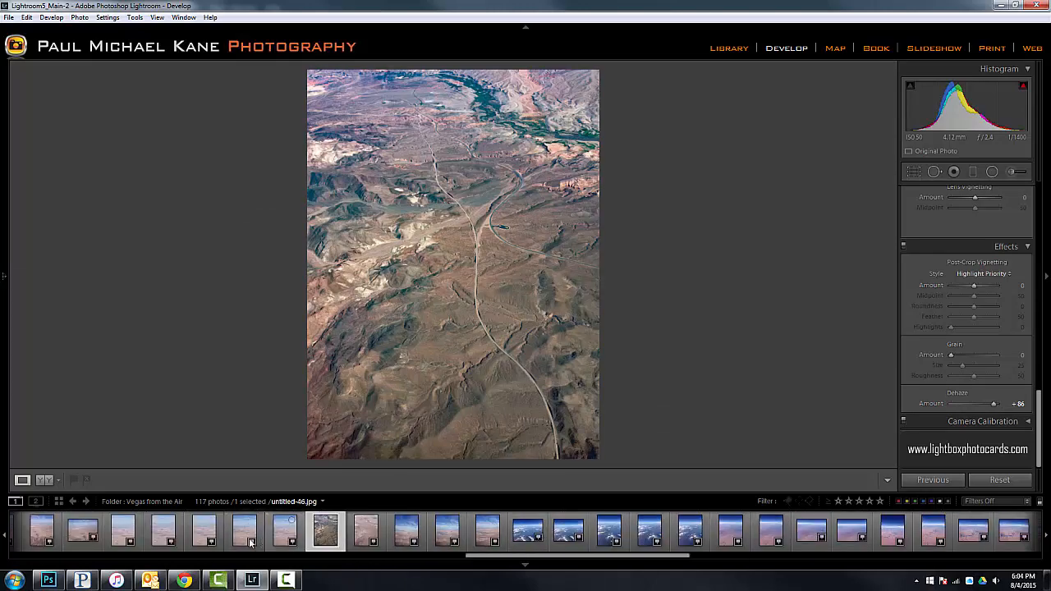
Select the sky-and-mountains photo and raise Dehaze for a deep blue sky.
left_click(405, 529)
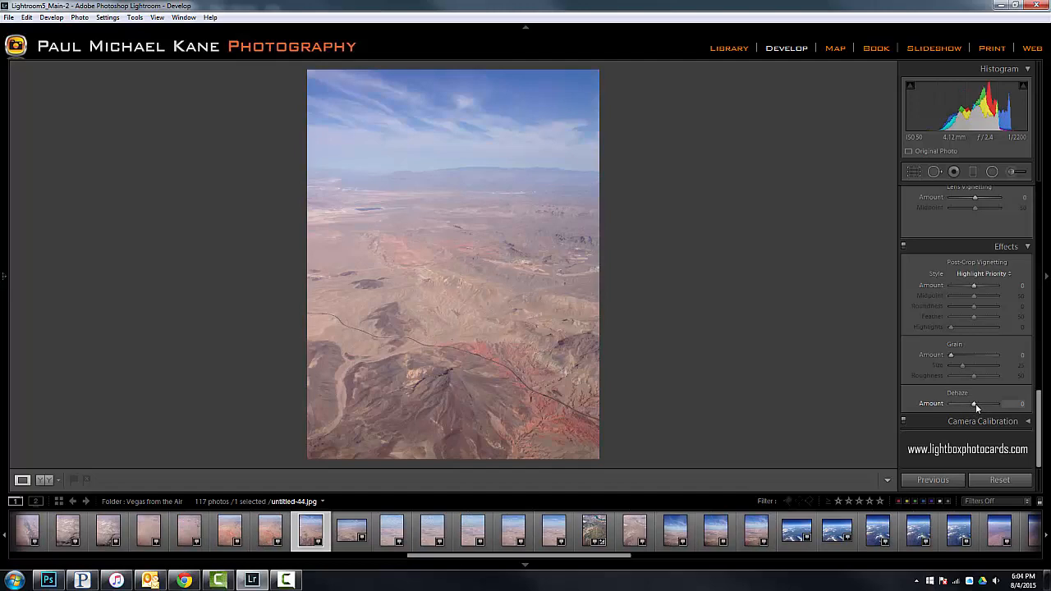
left_click_drag(976, 404, 999, 404)
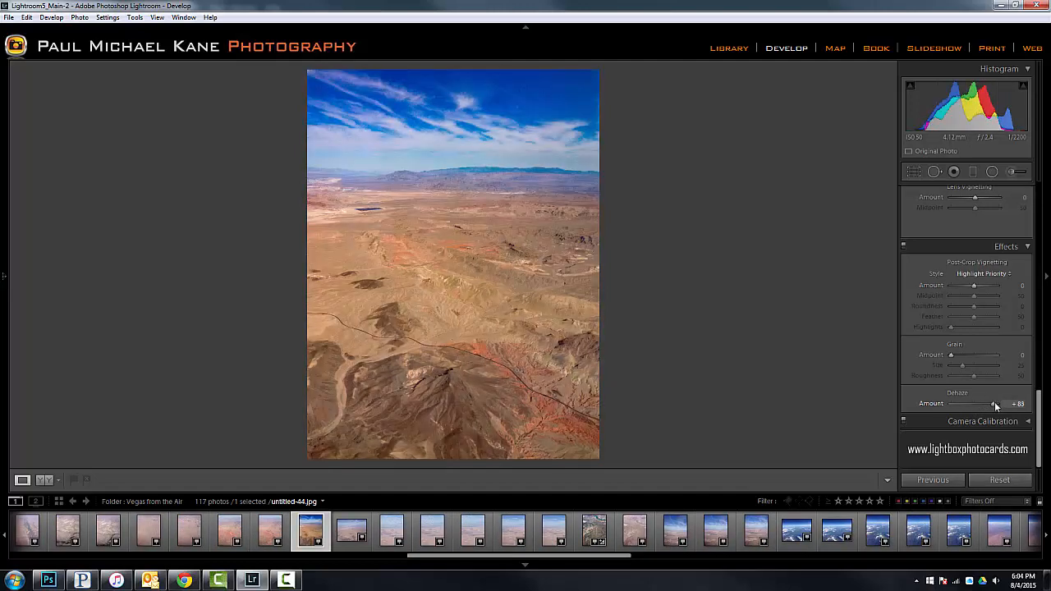
left_click_drag(999, 404, 989, 404)
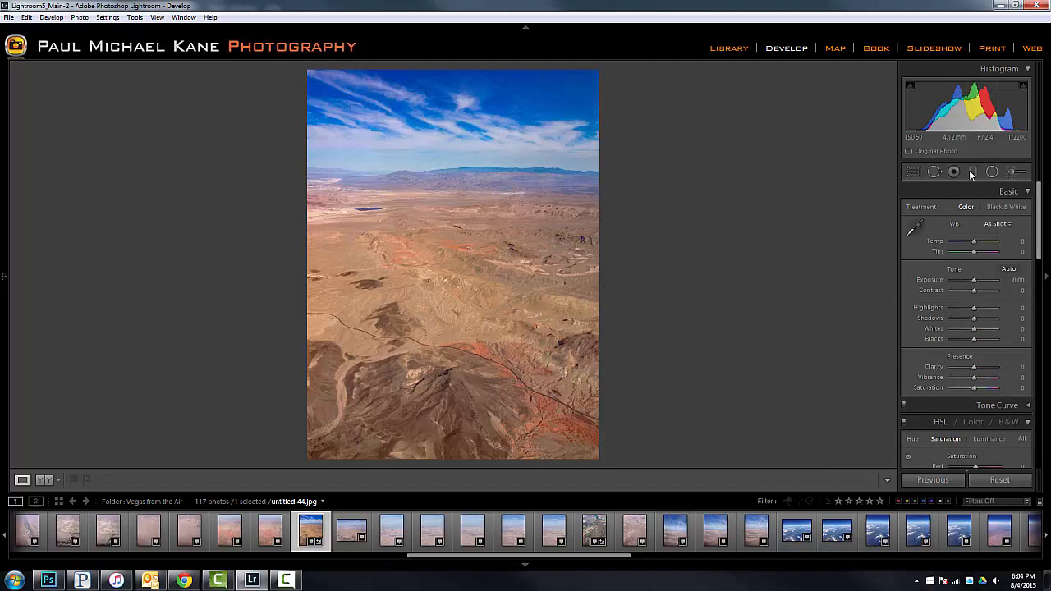
Lay a Graduated Filter with the Clarity effect from the sky down to the horizon.
left_click(973, 172)
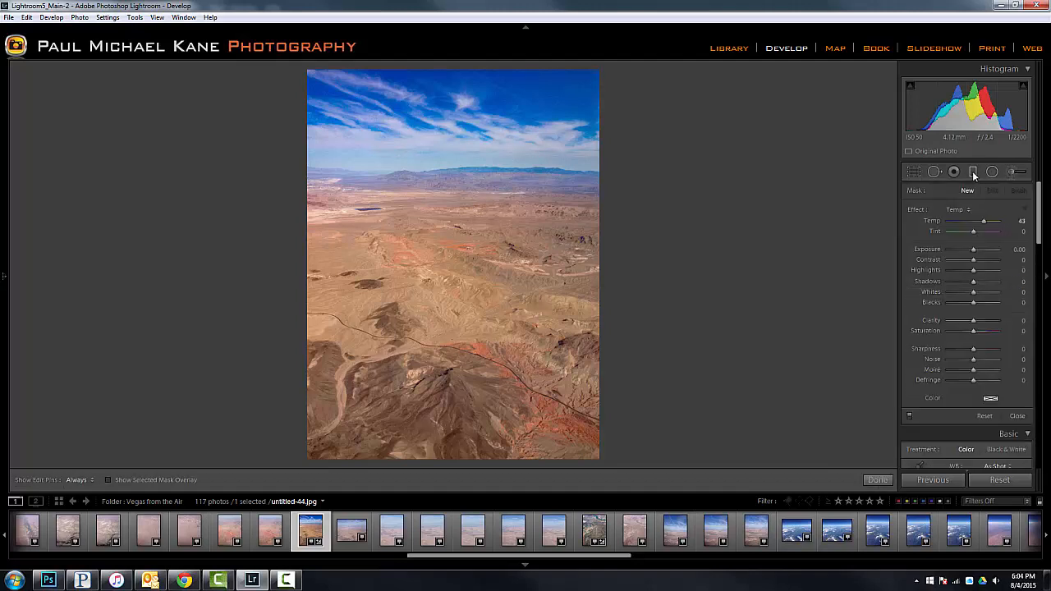
left_click(972, 173)
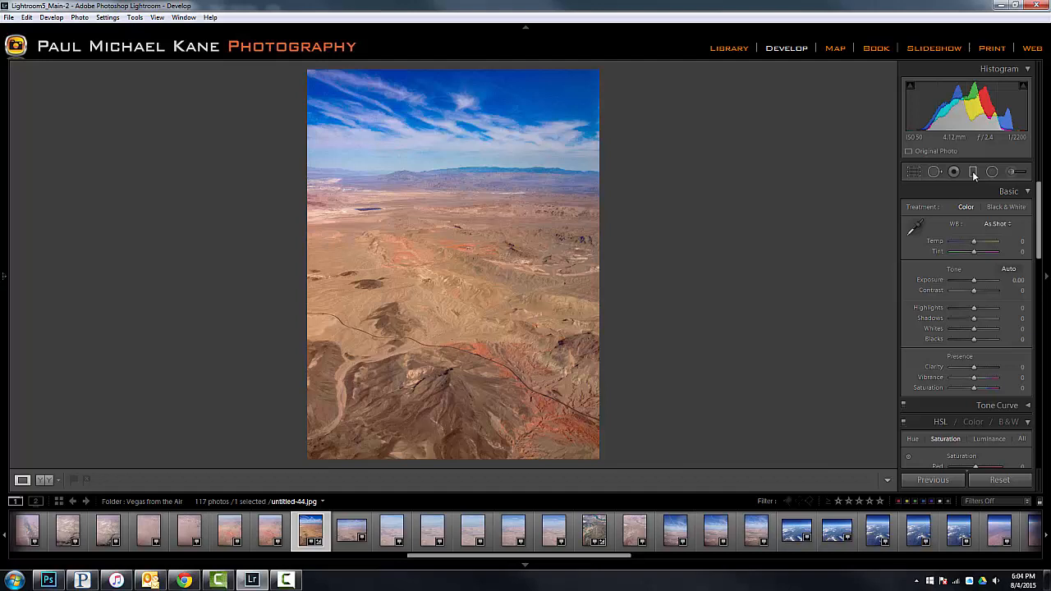
left_click(973, 173)
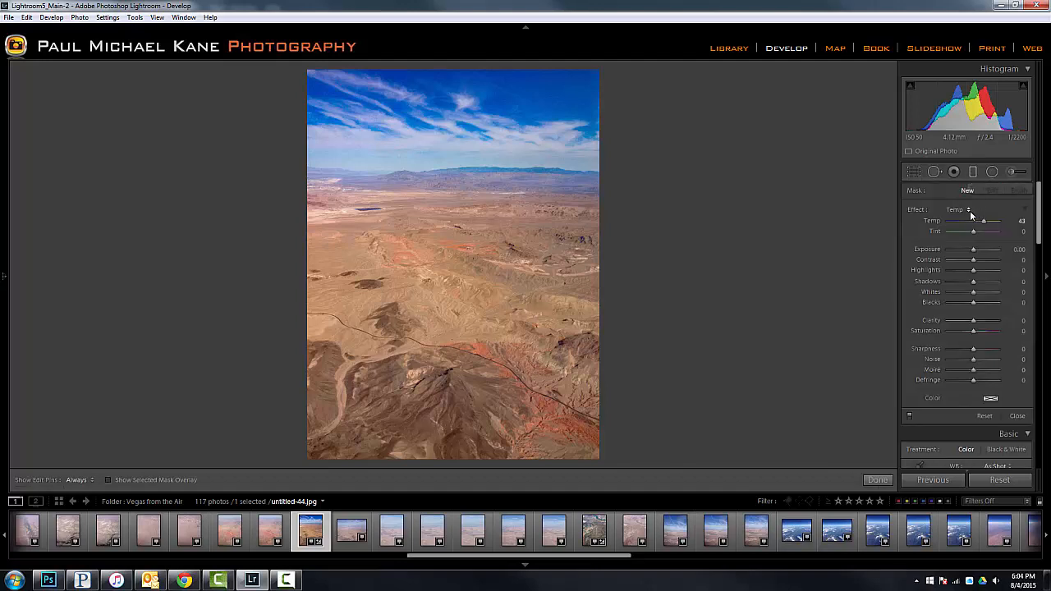
left_click(961, 210)
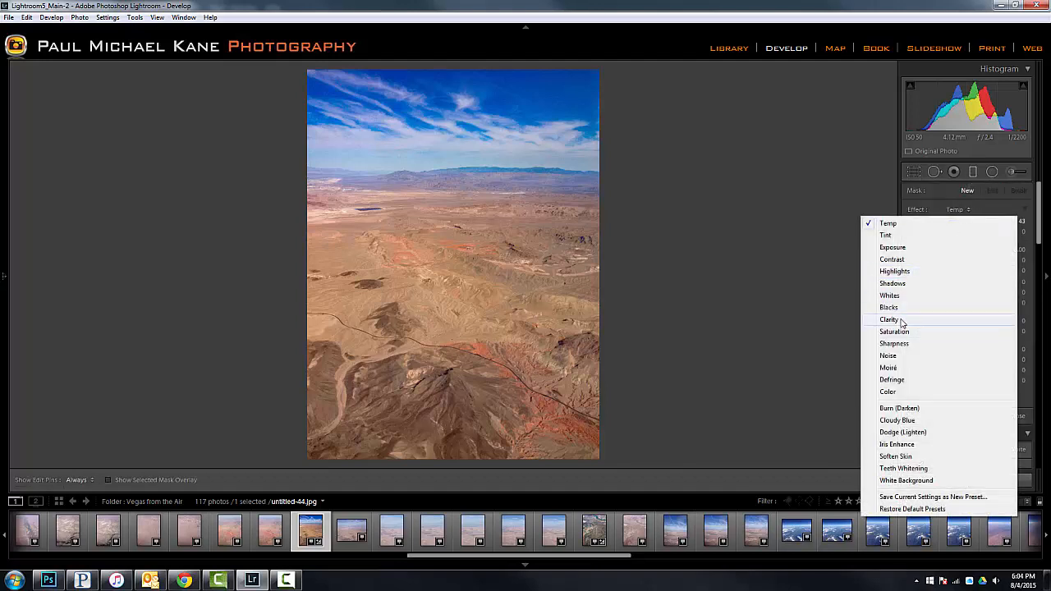
left_click(891, 319)
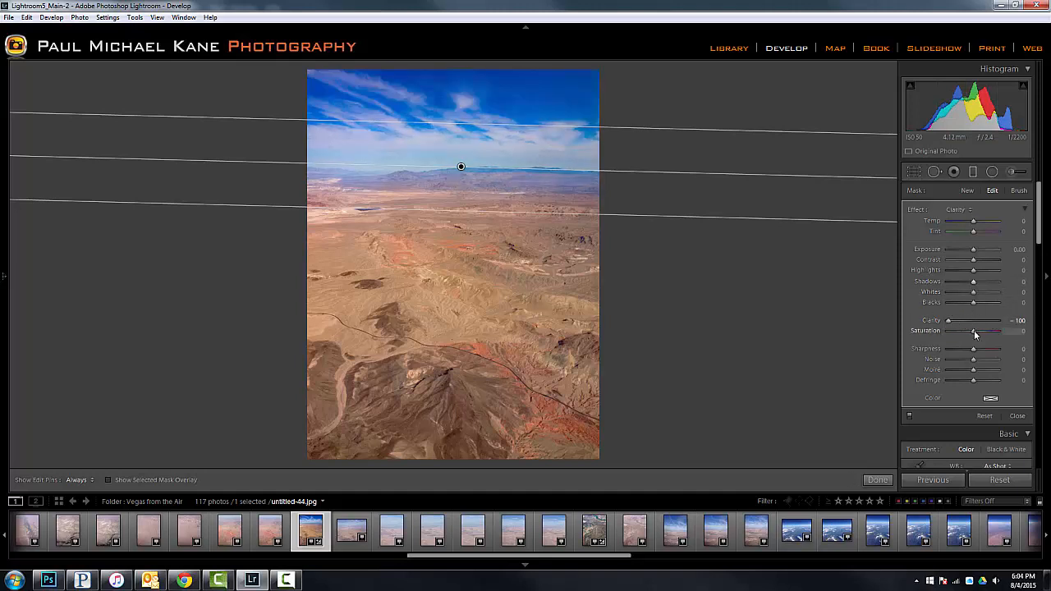
left_click_drag(972, 332, 966, 332)
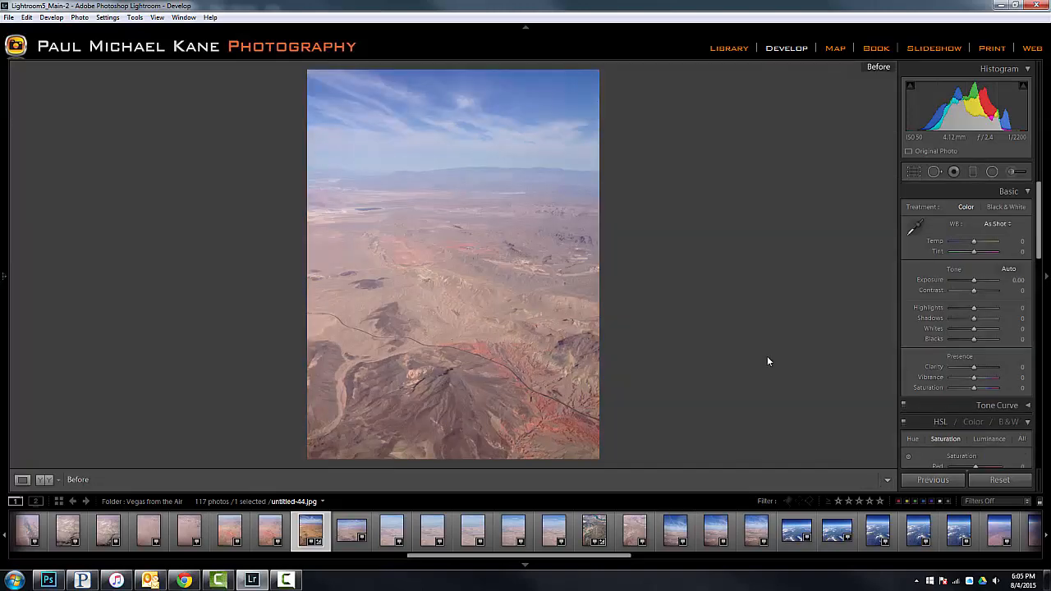
Lower the Post-Crop Vignetting Amount to darken the photo's corners.
scroll("down", 3)
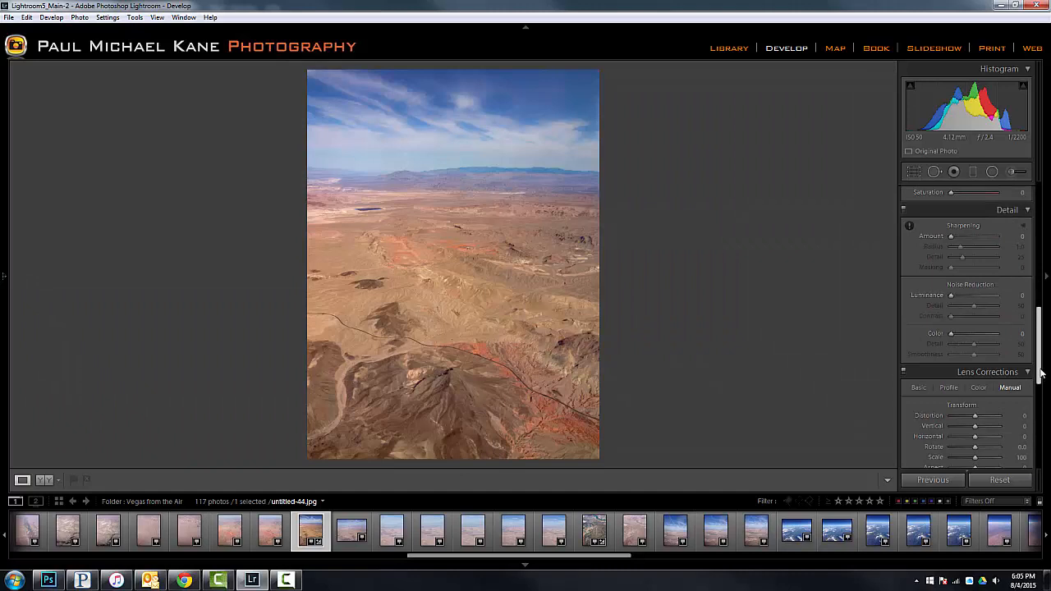
scroll("down", 3)
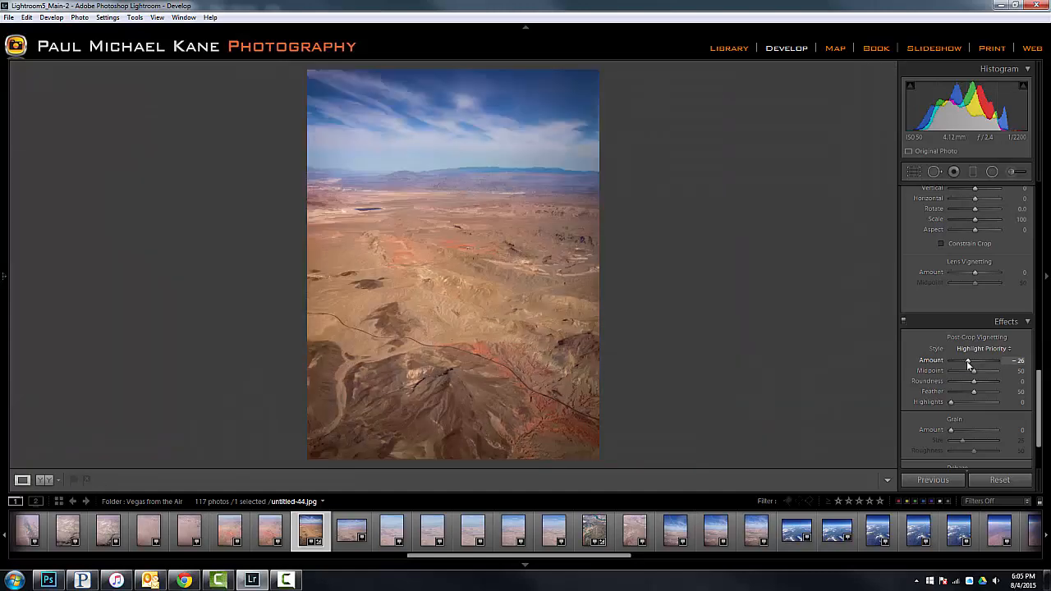
left_click_drag(994, 362, 969, 361)
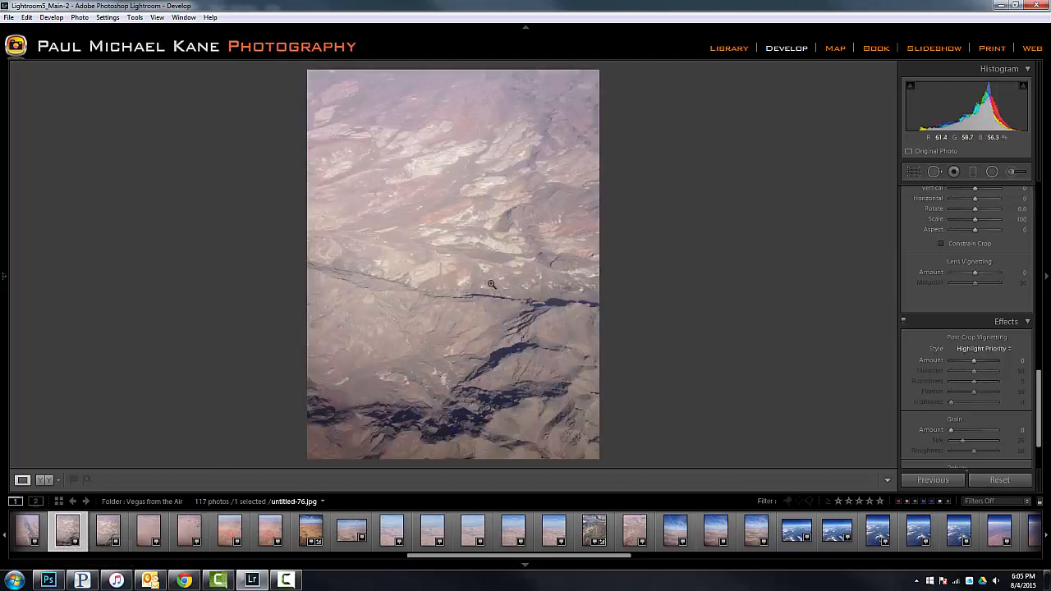
Raise Dehaze in Effects to clear the haze from the pinkish mountain photo.
scroll("down", 3)
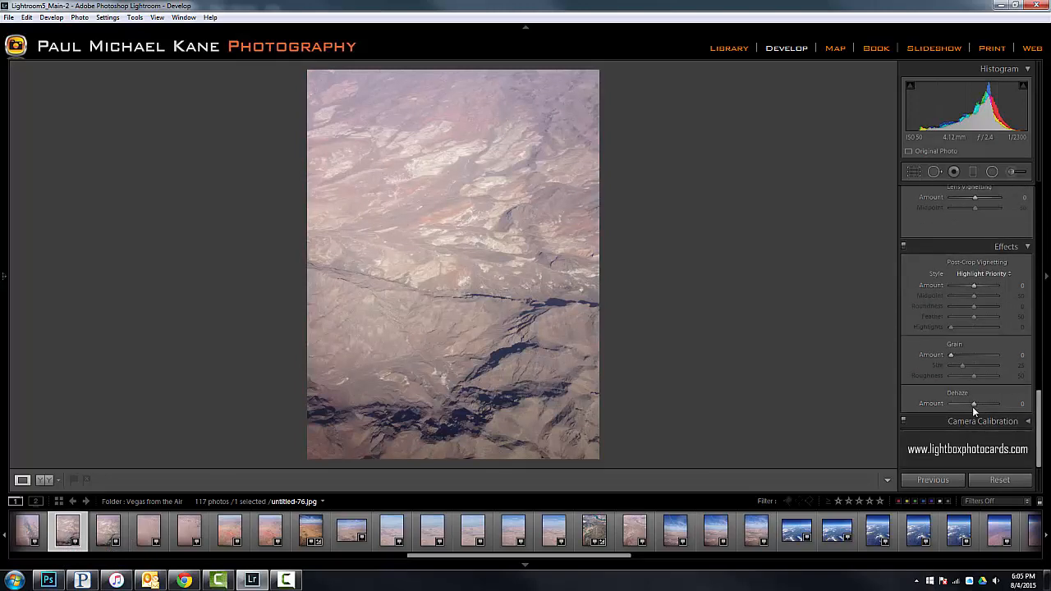
left_click_drag(976, 404, 993, 405)
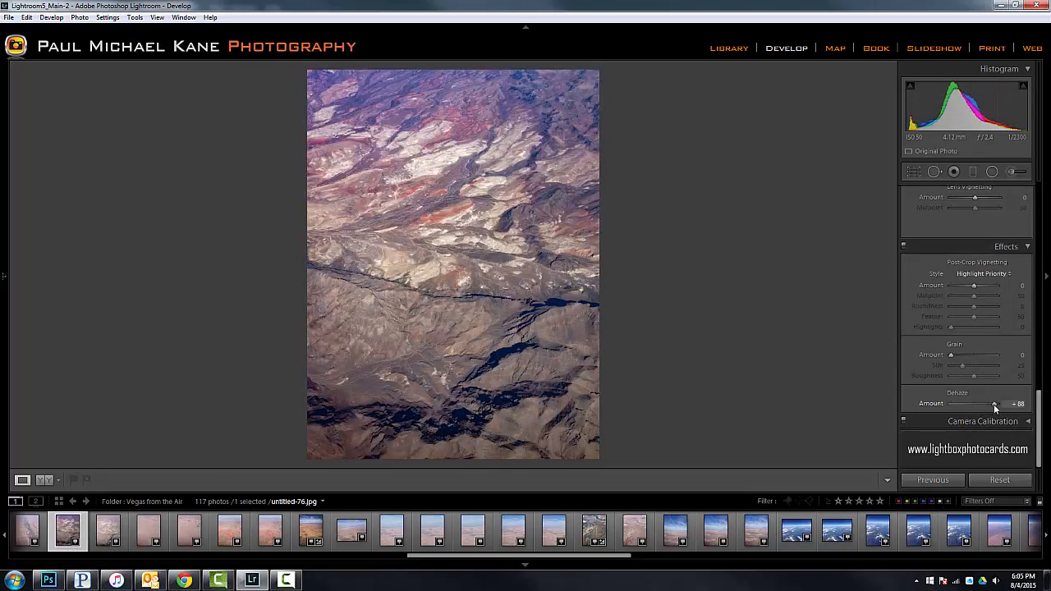
left_click_drag(995, 404, 992, 404)
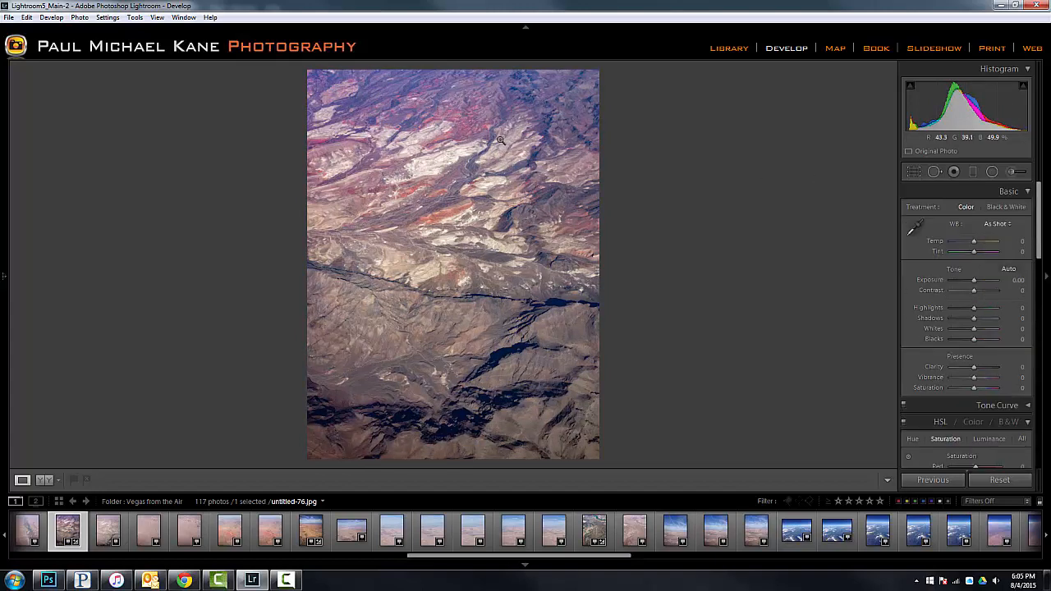
mouse_move(519, 111)
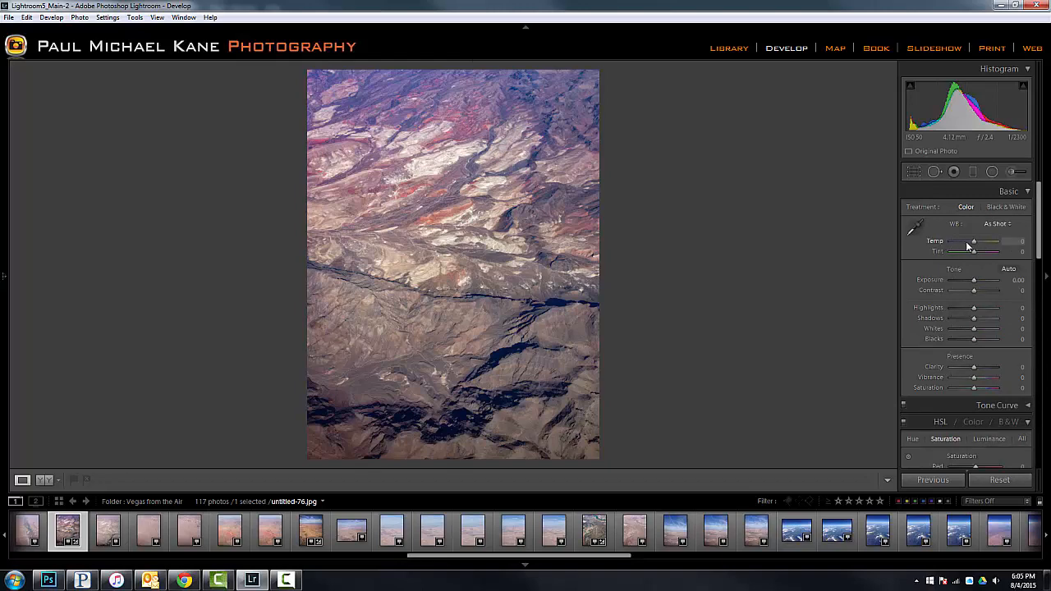
Warm the Temp slider in Basic and raise Clarity for golden-brown terrain detail.
left_click_drag(973, 241, 982, 242)
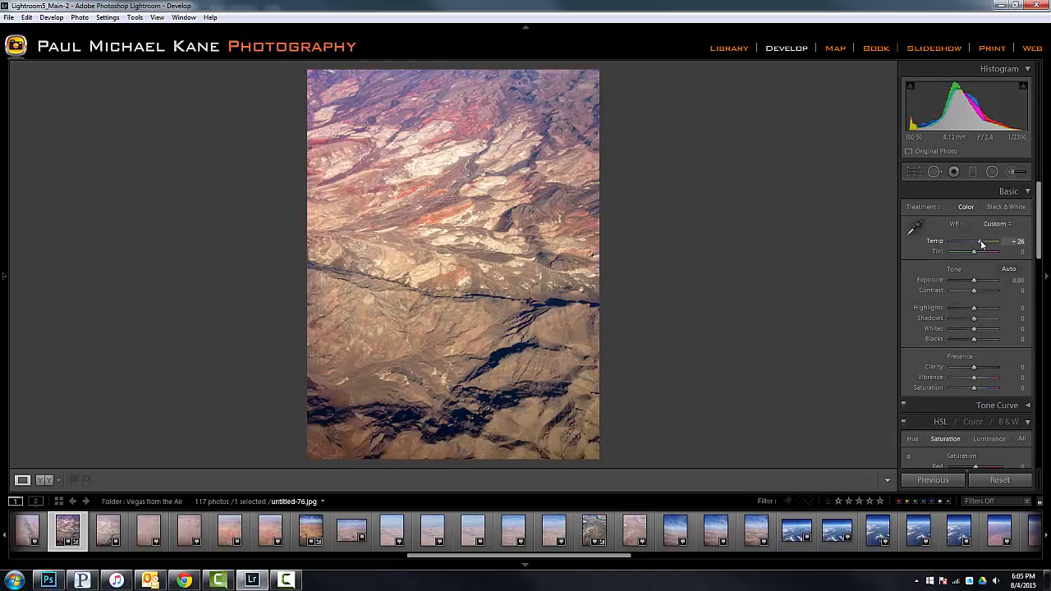
left_click_drag(982, 242, 994, 242)
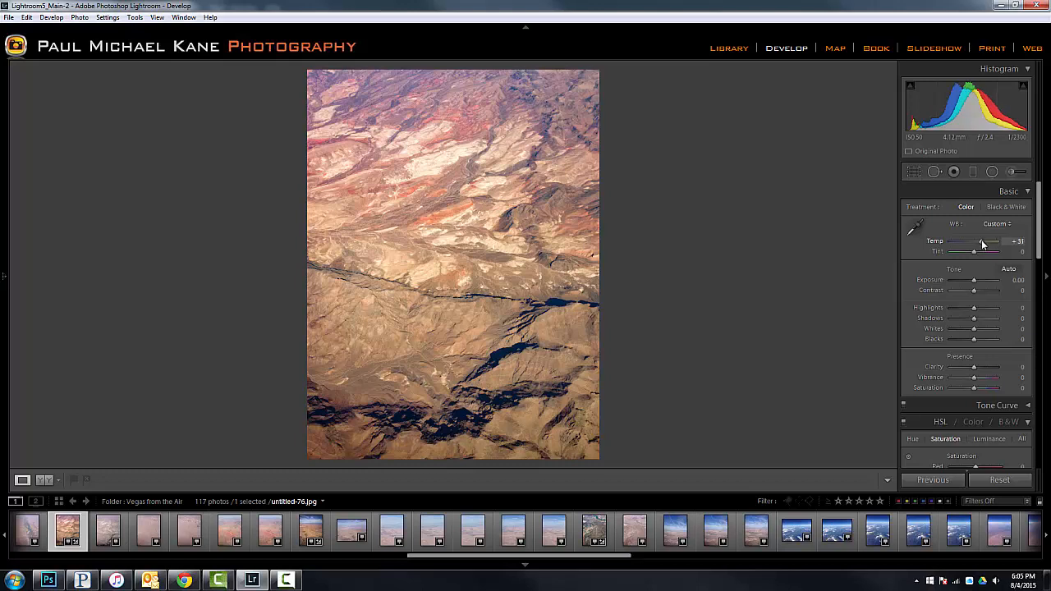
left_click_drag(979, 242, 985, 242)
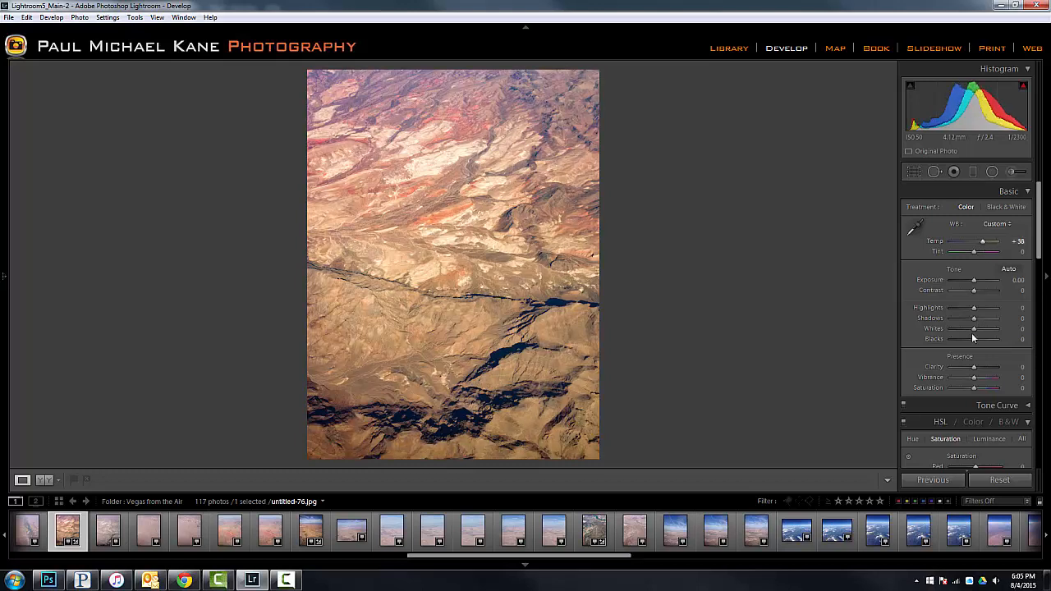
left_click_drag(972, 368, 994, 368)
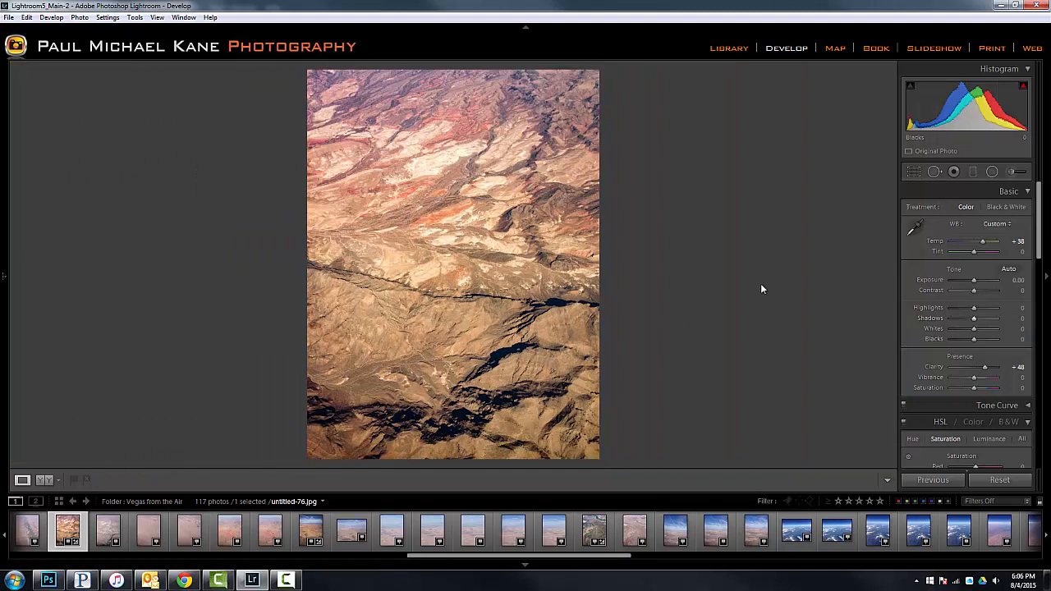
mouse_move(743, 312)
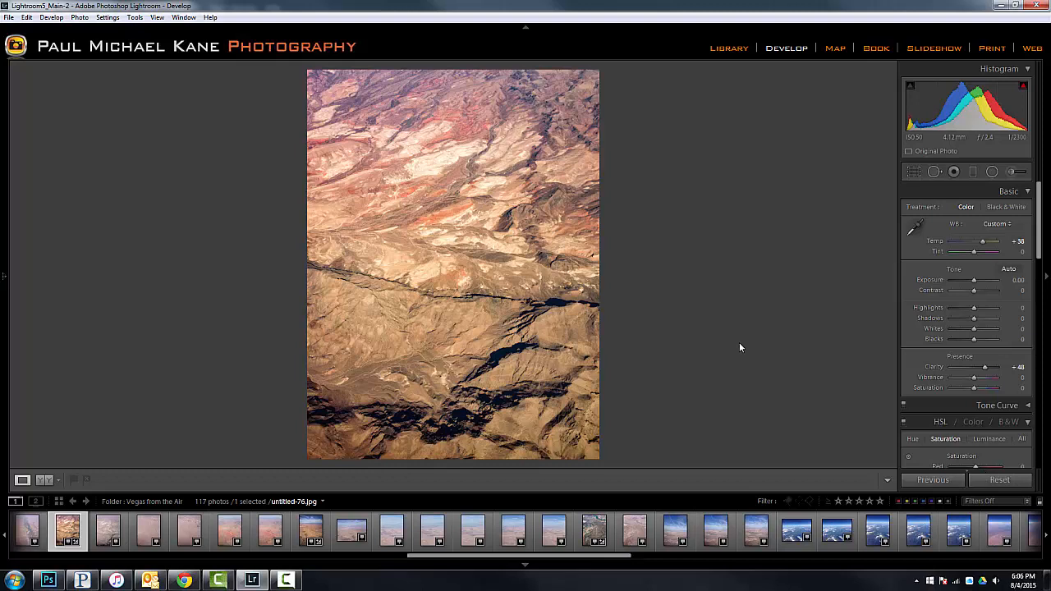
mouse_move(732, 403)
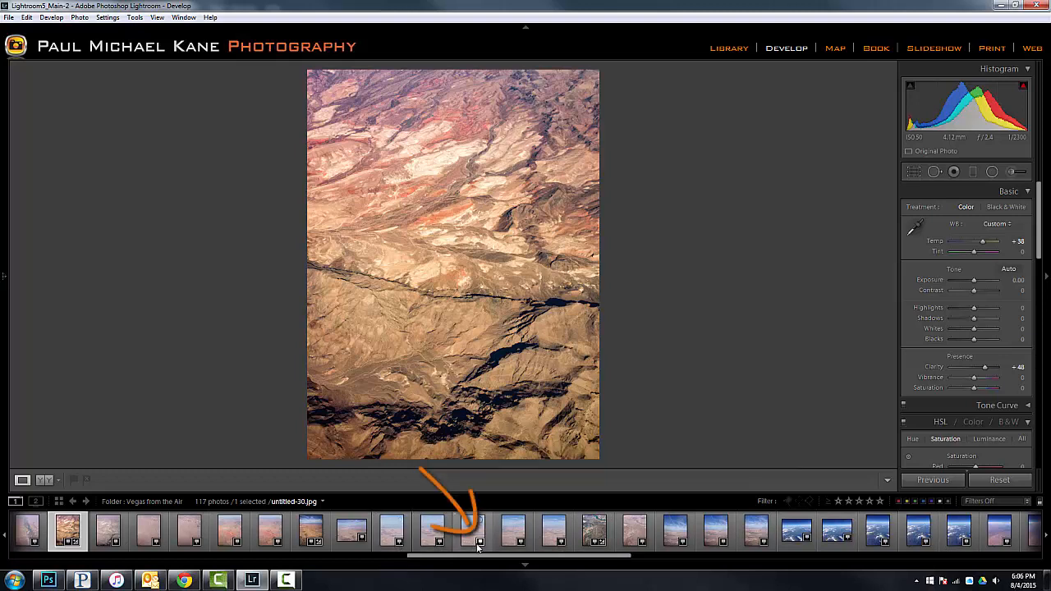
mouse_move(479, 539)
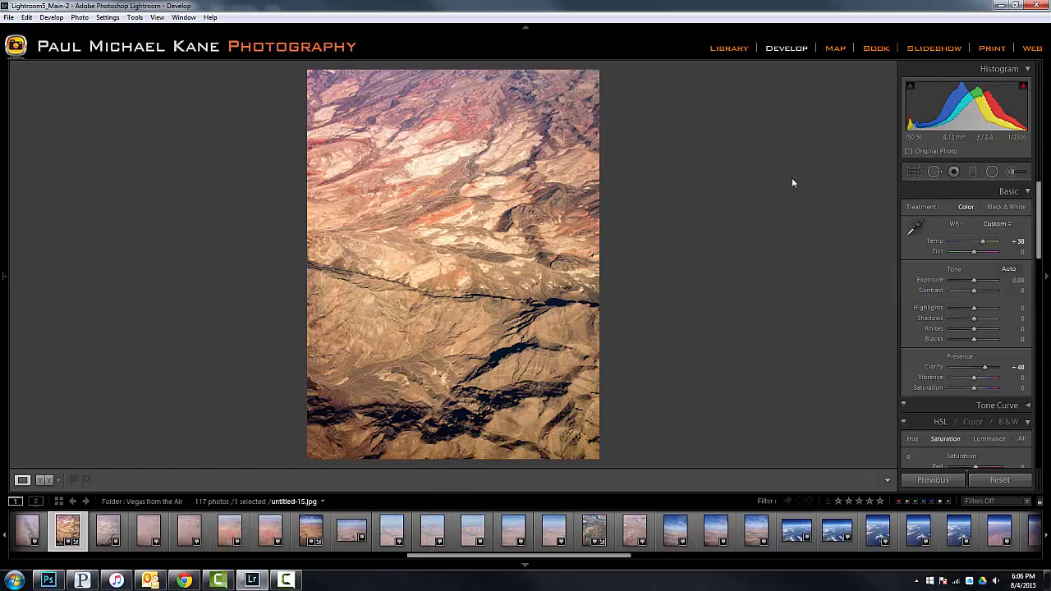
left_click(835, 48)
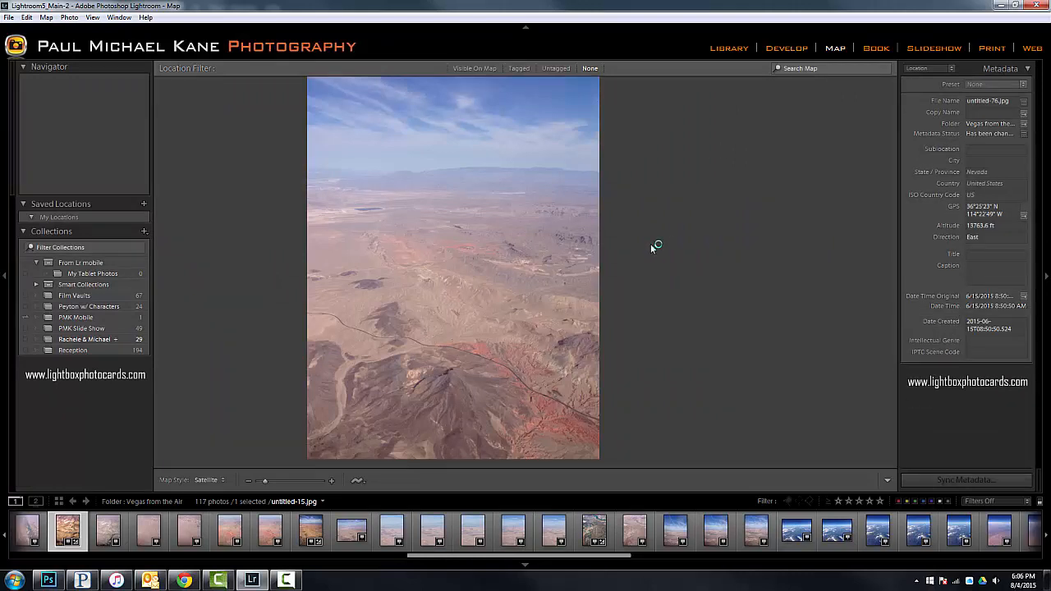
mouse_move(626, 265)
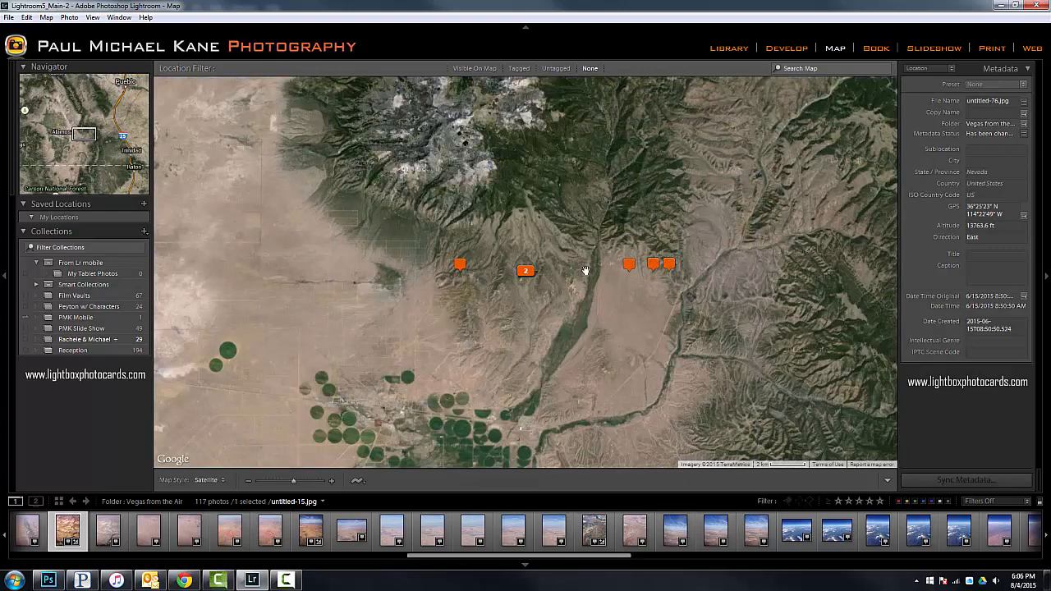
mouse_move(539, 279)
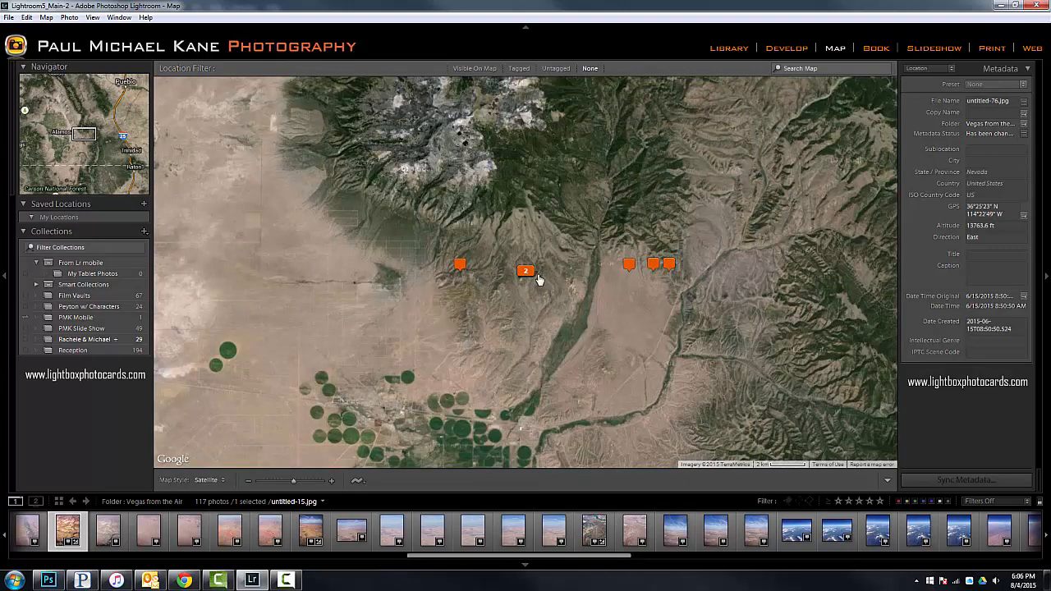